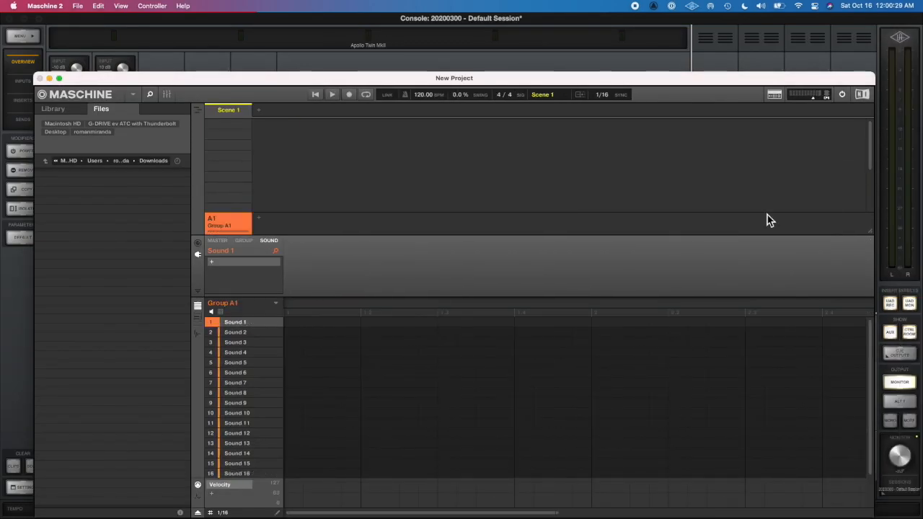
Load the strings loop onto Group A1's Sound 1 as a looping, Stretch-mode clip in Pattern 1.
{"action": "key", "text": "cmd+tab"}
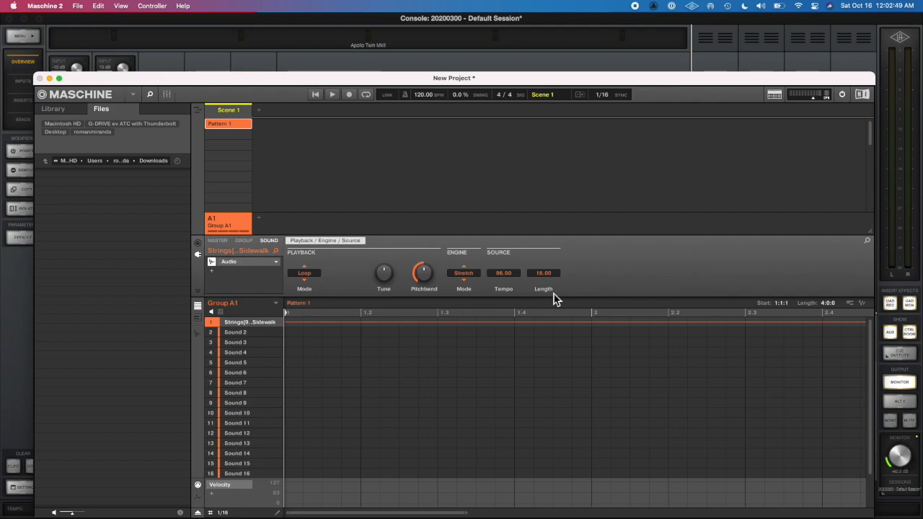
Create Group B1 with Massive's 3 Octave Sub preset and record an 8-bar bass pattern at 104 BPM.
{"action": "left_click", "coordinate": [322, 94]}
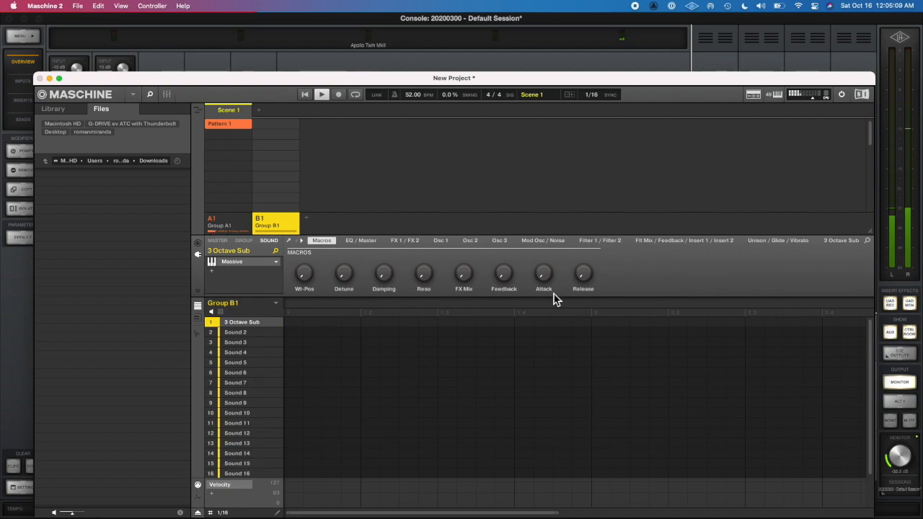
{"action": "left_click", "coordinate": [338, 95]}
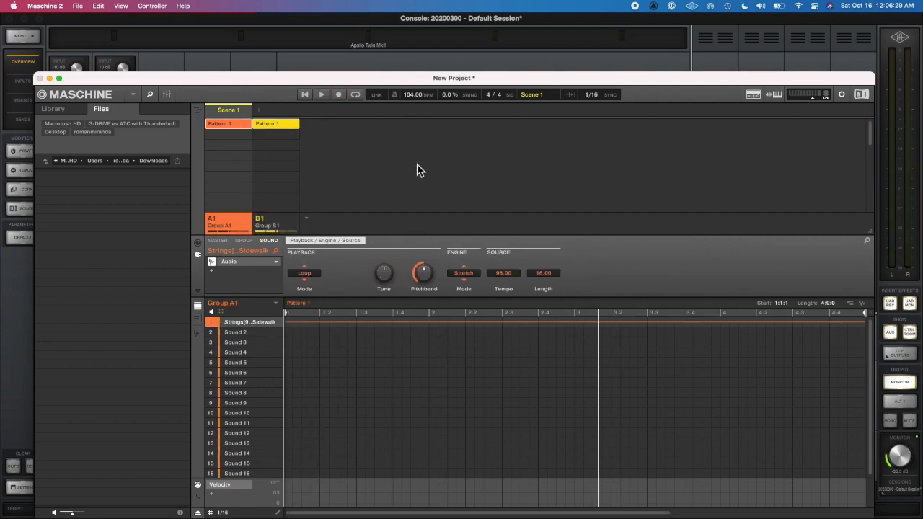
{"action": "left_click", "coordinate": [322, 94]}
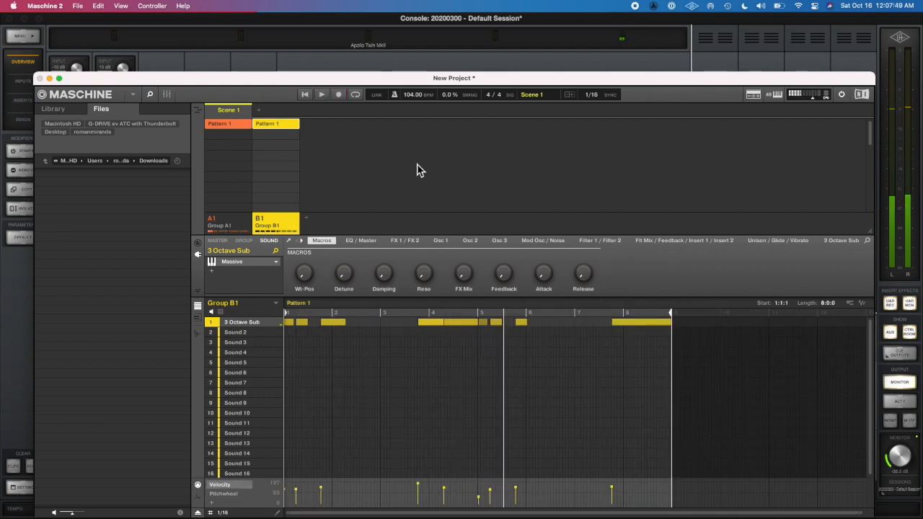
Edit the bass notes, rename groups to String Loop and Bass MIDI, and set Bass Audio to record B1.
{"action": "left_click", "coordinate": [321, 95]}
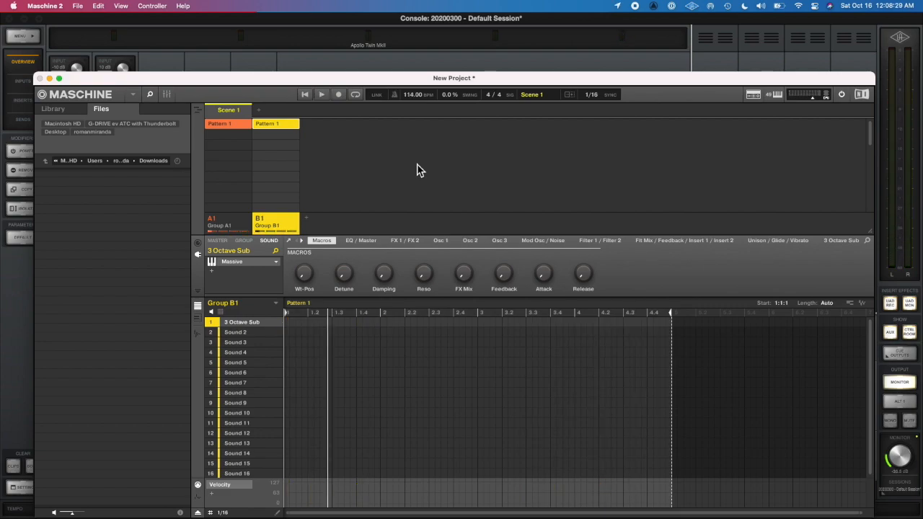
{"action": "left_click", "coordinate": [322, 94]}
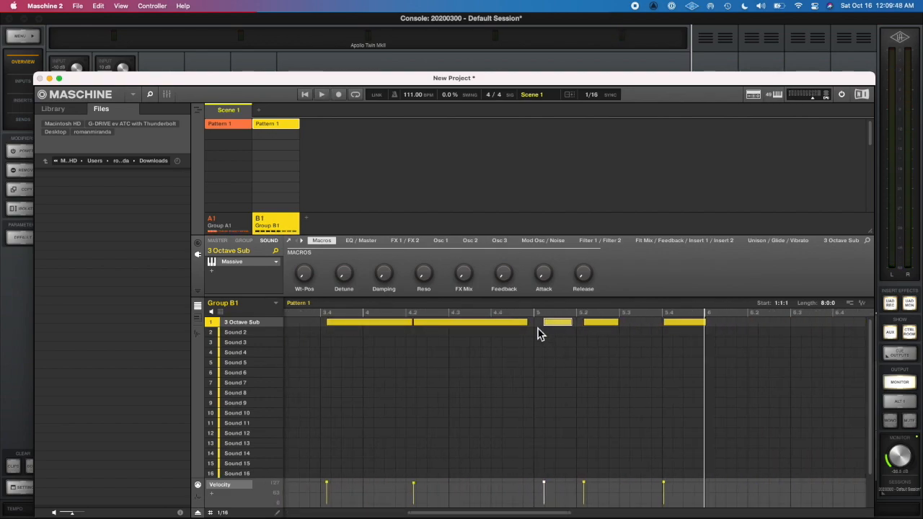
{"action": "left_click", "coordinate": [223, 512]}
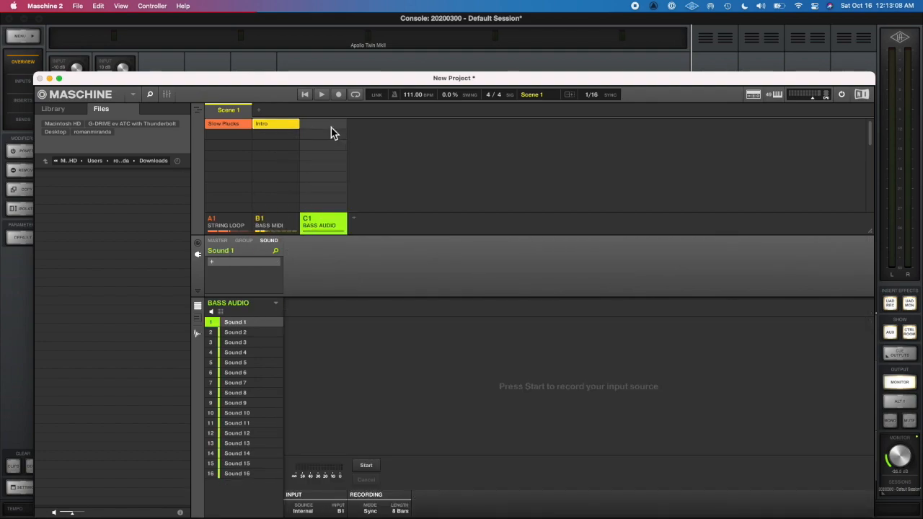
Record B1 as audio into Bass Audio, insert Transient Master, and start saving as 20211016.
{"action": "left_click", "coordinate": [365, 465]}
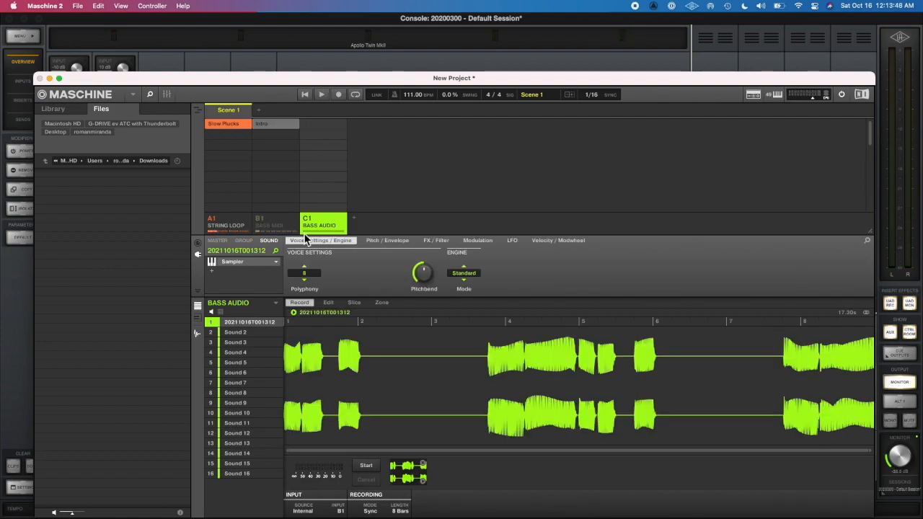
{"action": "left_click", "coordinate": [328, 302]}
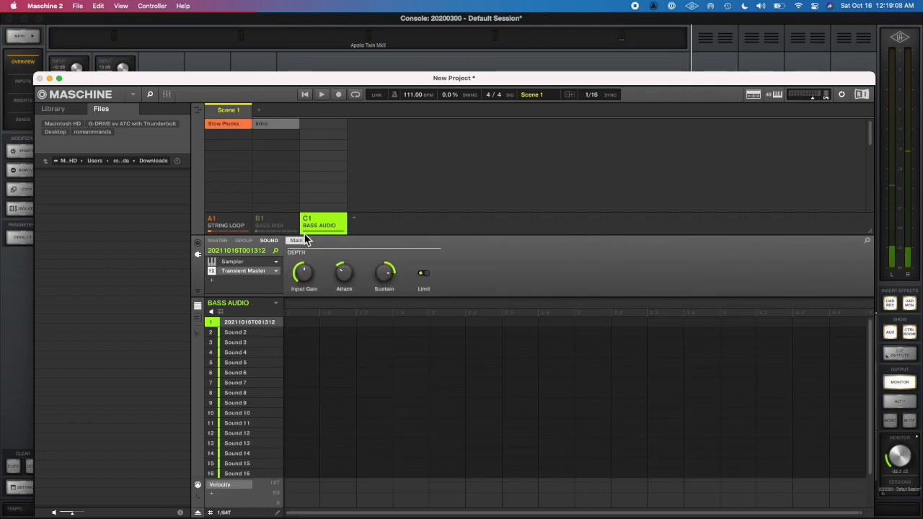
{"action": "left_click", "coordinate": [328, 302]}
{"action": "type", "text": "20211016.mxprj"}
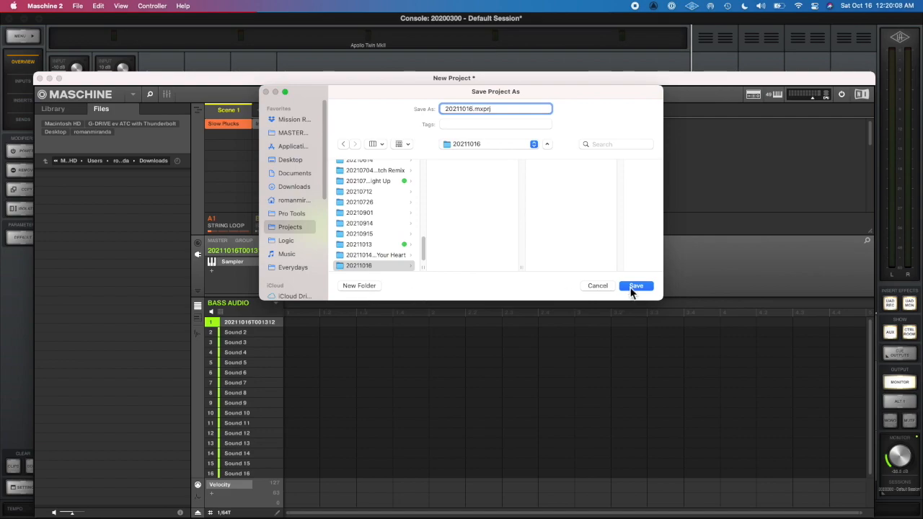
Save the Maschine project as 20211016 and create a new Pro Tools session named 20211016.
{"action": "left_click", "coordinate": [635, 285]}
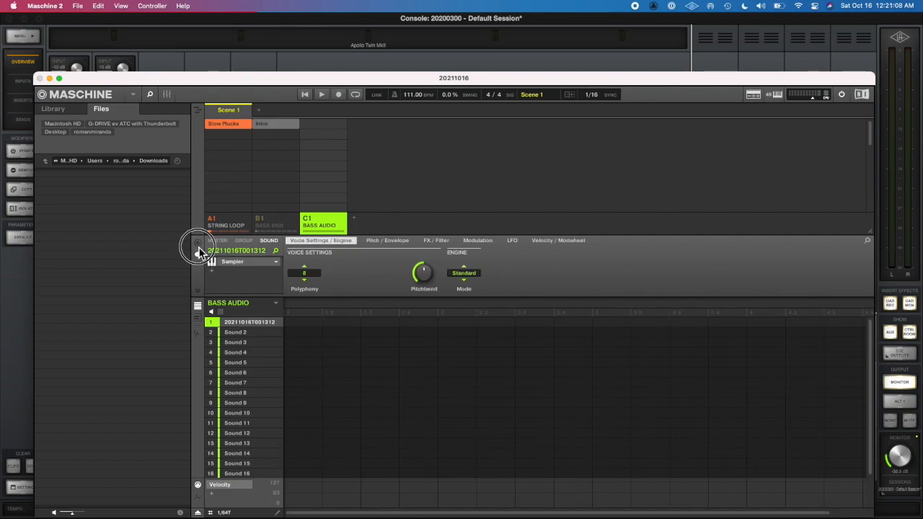
{"action": "left_click", "coordinate": [53, 108]}
{"action": "type", "text": "2021"}
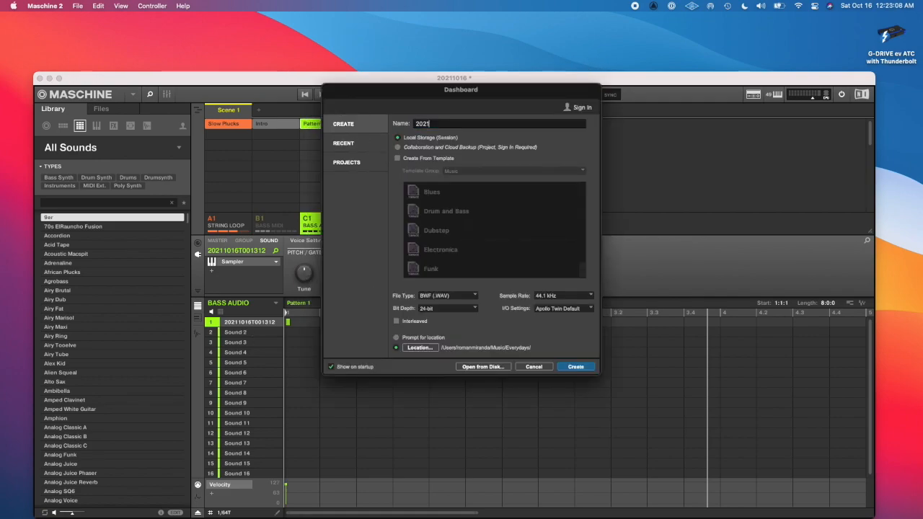
{"action": "left_click", "coordinate": [575, 366]}
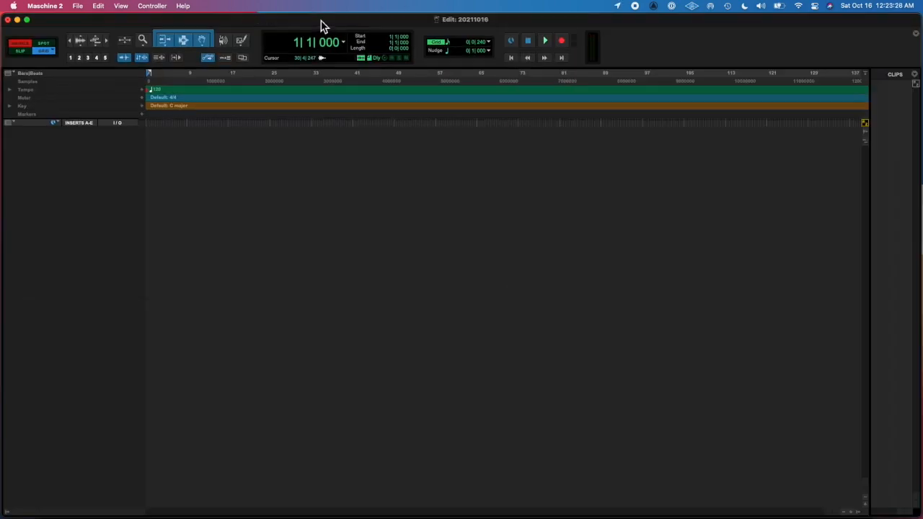
Import the string loop and bass audio to tracks, split the bass into clips, and add EQ3 1-Band.
{"action": "key", "text": "cmd+tab"}
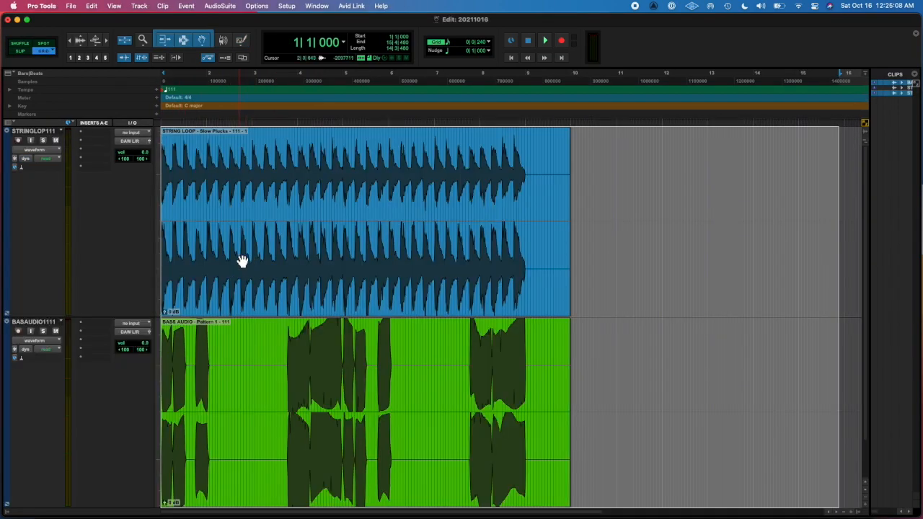
{"action": "left_click", "coordinate": [545, 40]}
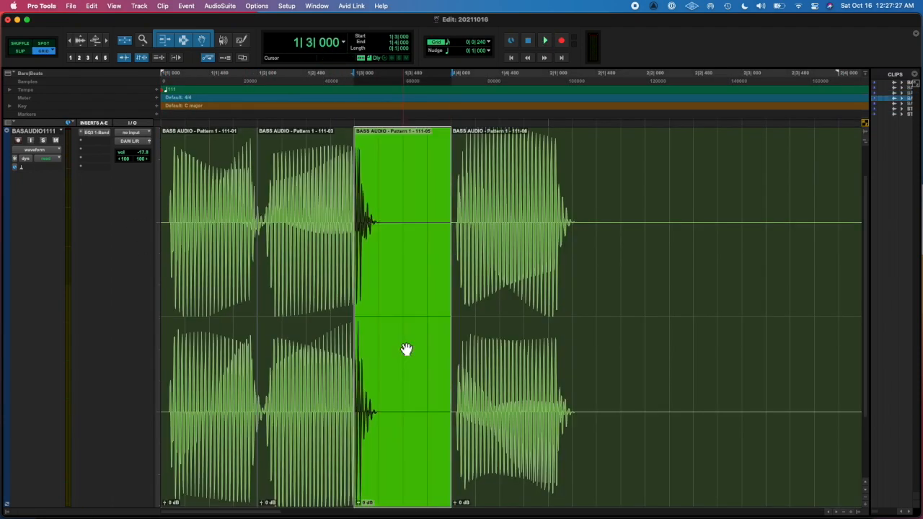
{"action": "left_click", "coordinate": [545, 41]}
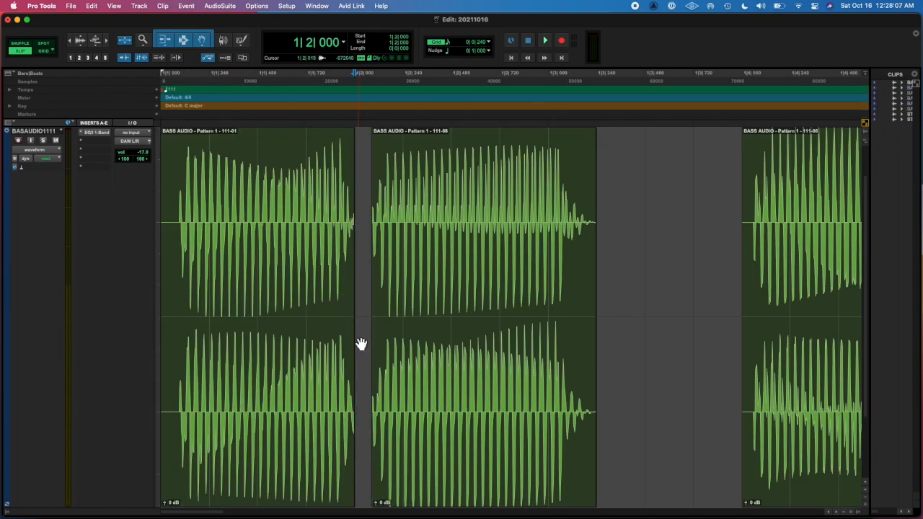
Configure one new stereo audio track in Samples named EDIT TRACK.
{"action": "left_click", "coordinate": [267, 216]}
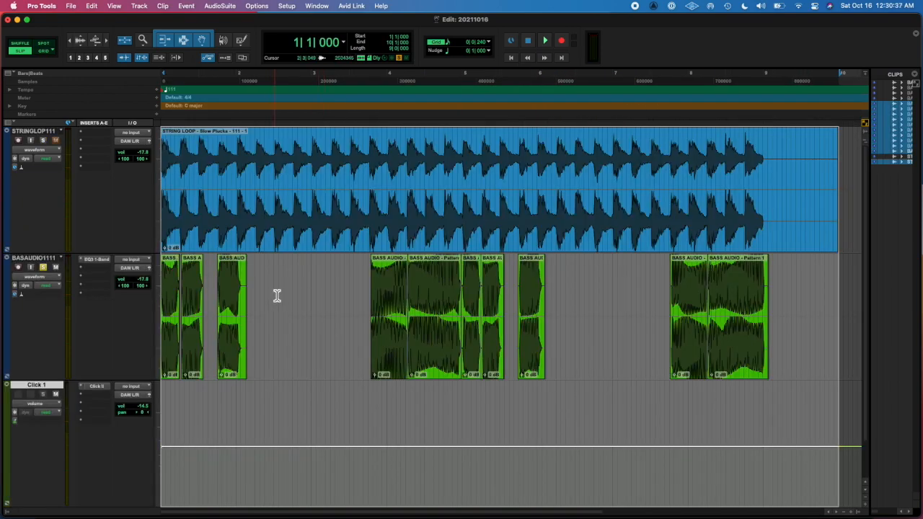
{"action": "left_click", "coordinate": [138, 6]}
{"action": "type", "text": "EDIT TRACK"}
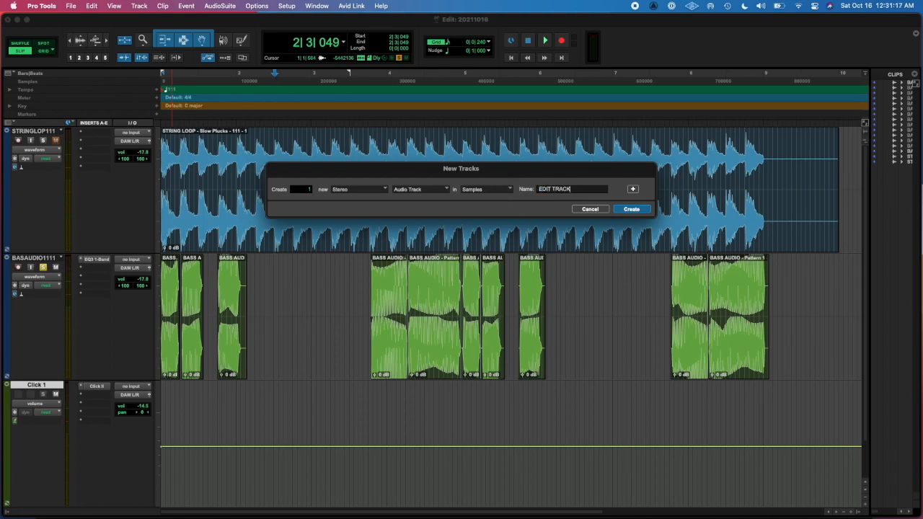
Create EDIT TRACK holding the first bass clip and rename it 'Transient Master EDIT'.
{"action": "left_click", "coordinate": [632, 209]}
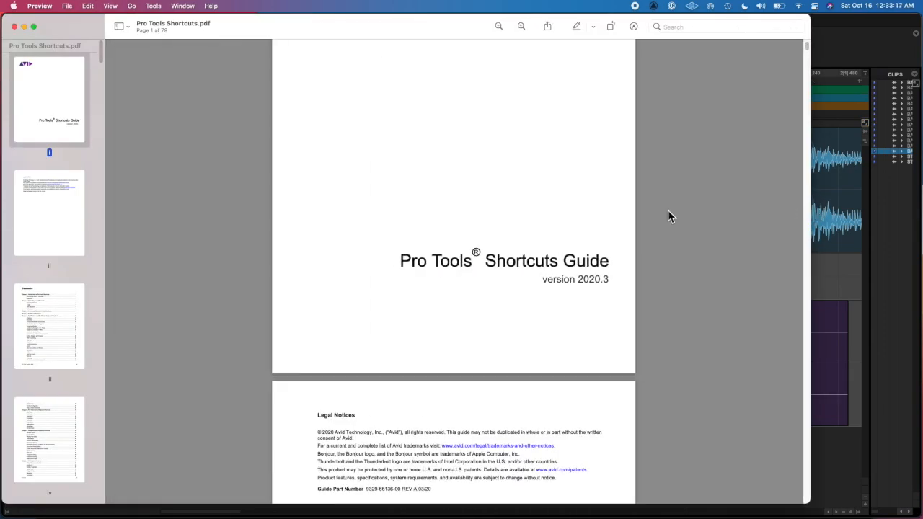
{"action": "type", "text": "mute clips"}
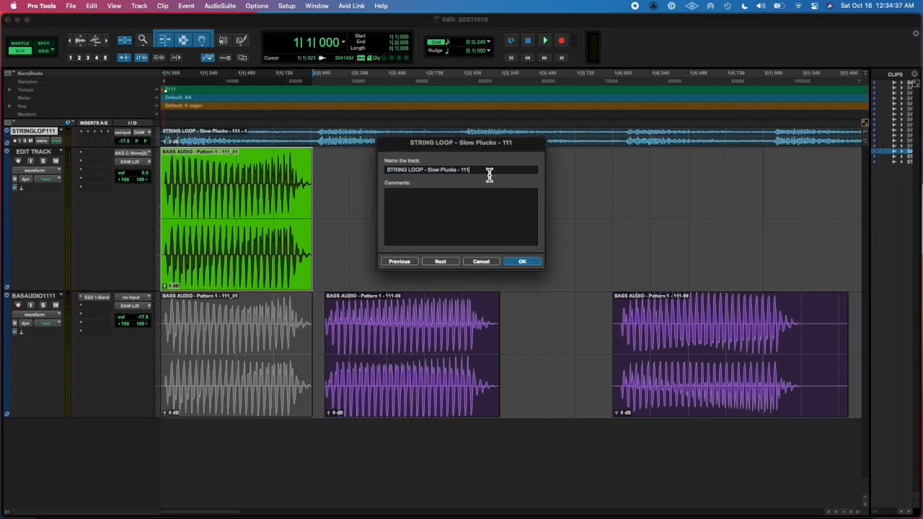
{"action": "left_click", "coordinate": [523, 261]}
{"action": "type", "text": "Transient Master EDIT"}
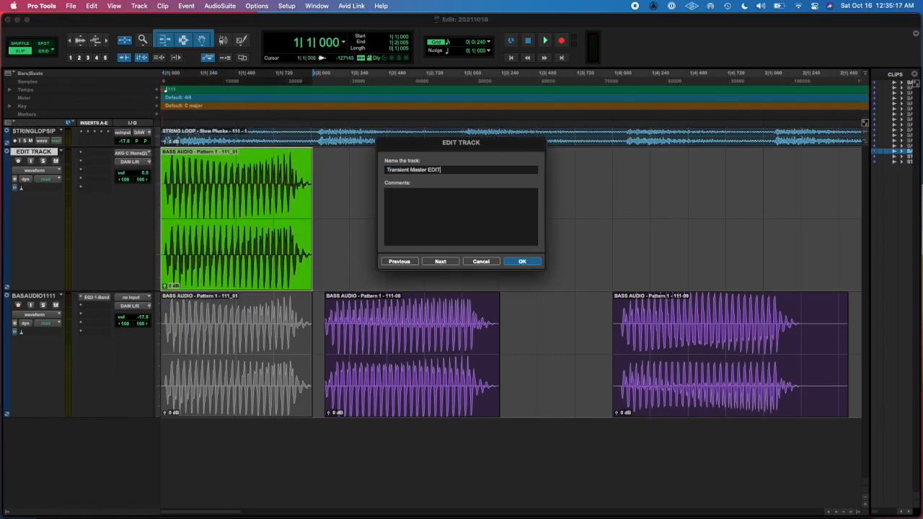
{"action": "left_click", "coordinate": [522, 261]}
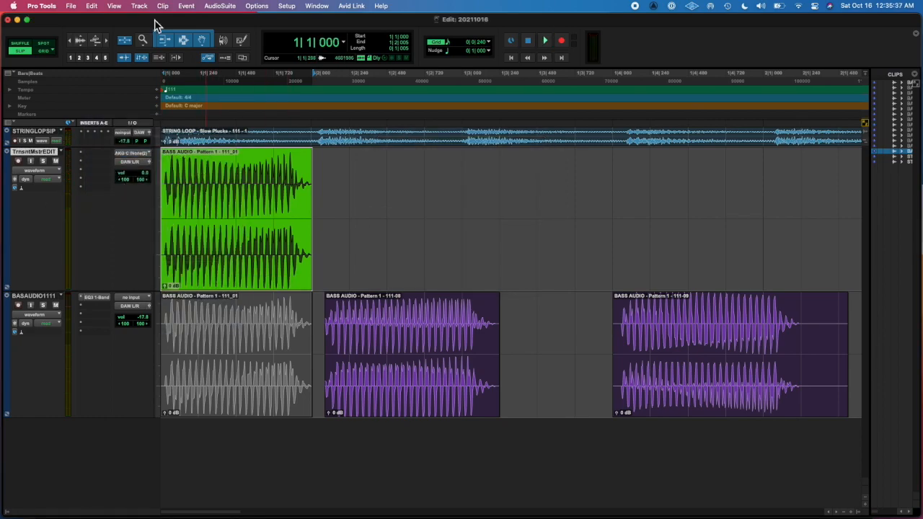
Insert Native Instruments Transient Master (stereo) on the Transient Master EDIT track.
{"action": "left_click", "coordinate": [219, 6]}
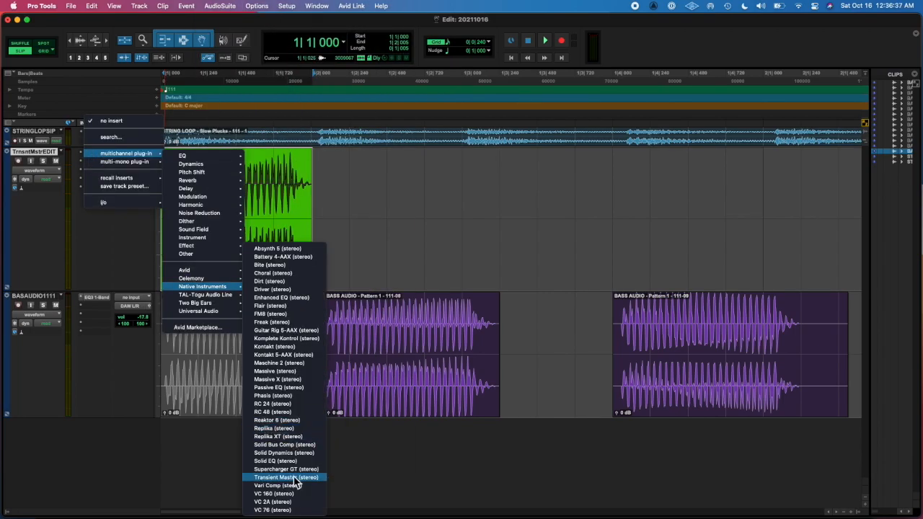
{"action": "left_click", "coordinate": [286, 477]}
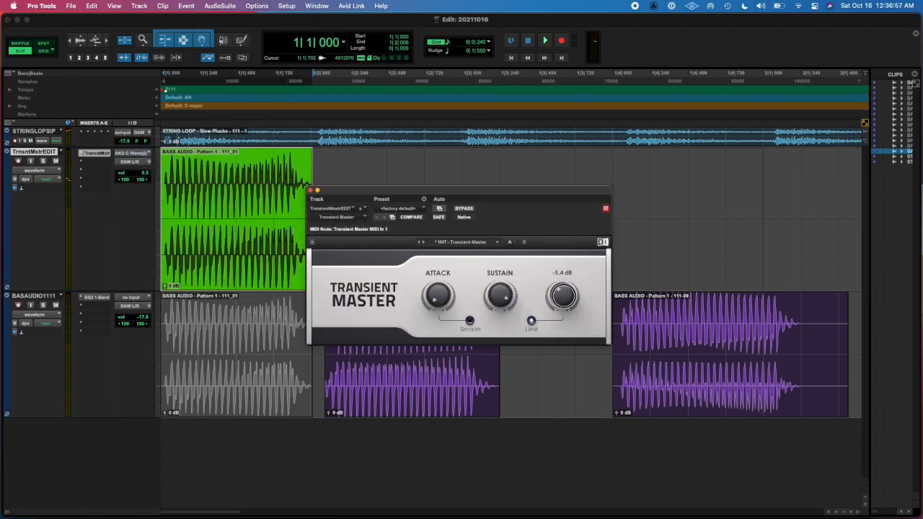
{"action": "left_click", "coordinate": [544, 40]}
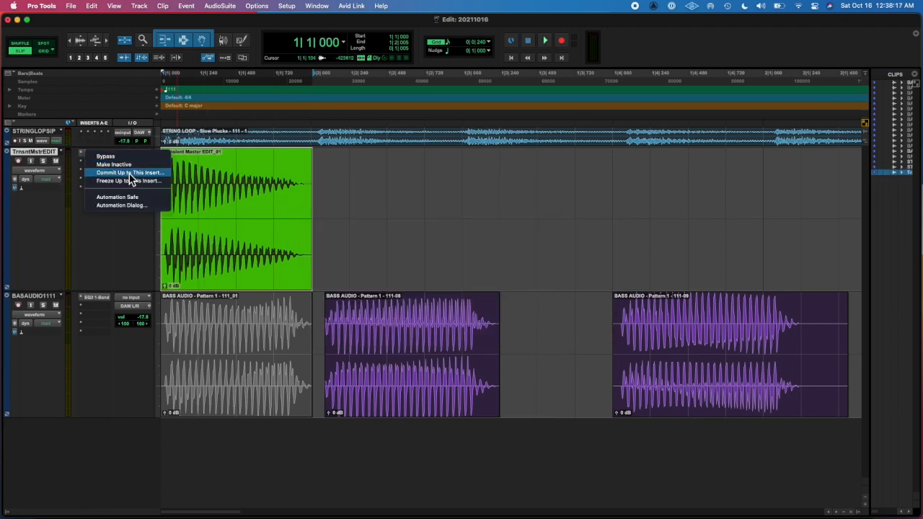
Commit Transient Master into the first bass clip, move the next clip onto the edit track, and open Bounce Mix.
{"action": "left_click", "coordinate": [130, 173]}
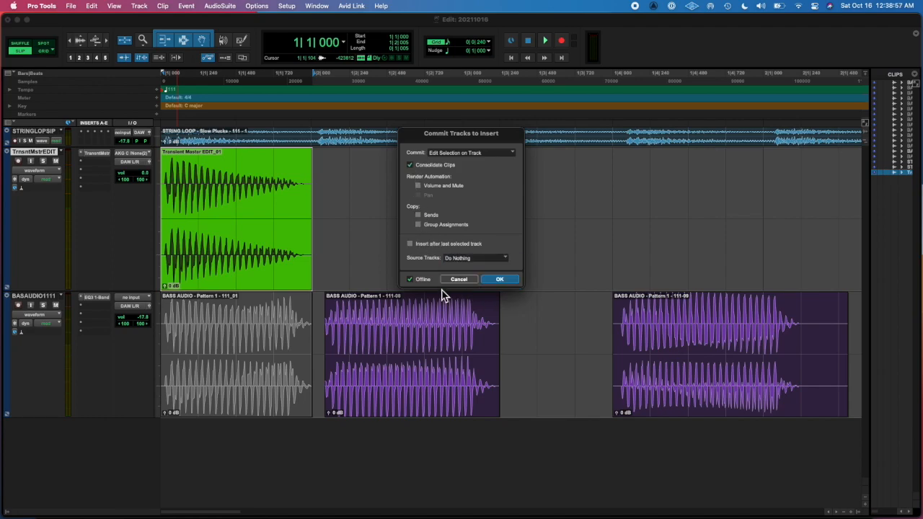
{"action": "left_click", "coordinate": [499, 279]}
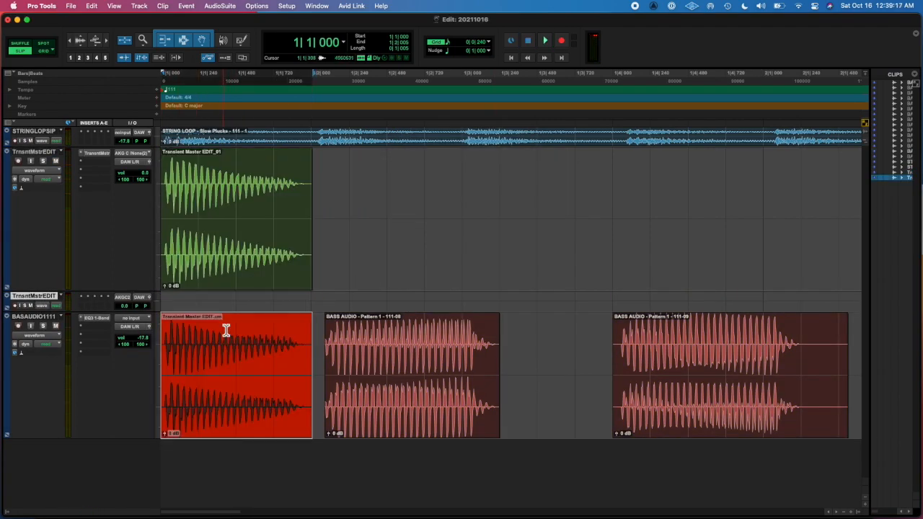
{"action": "left_click", "coordinate": [411, 217]}
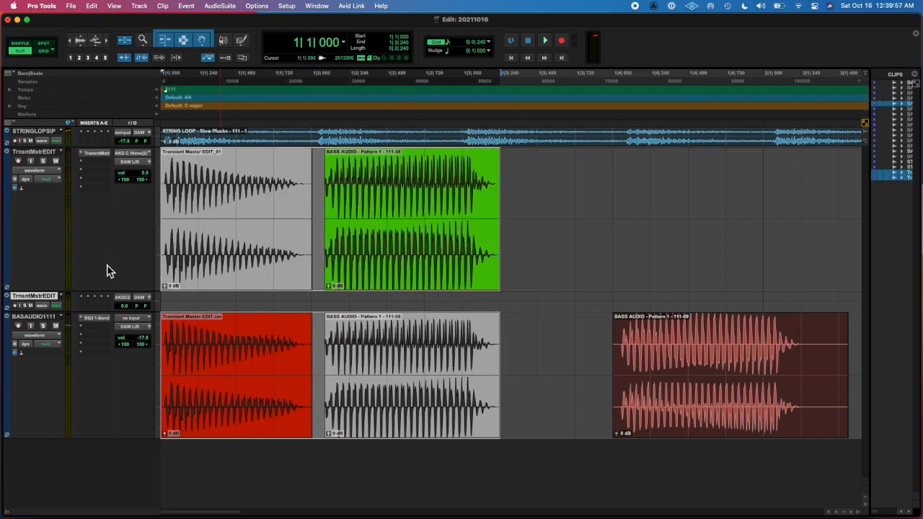
{"action": "left_click", "coordinate": [137, 339]}
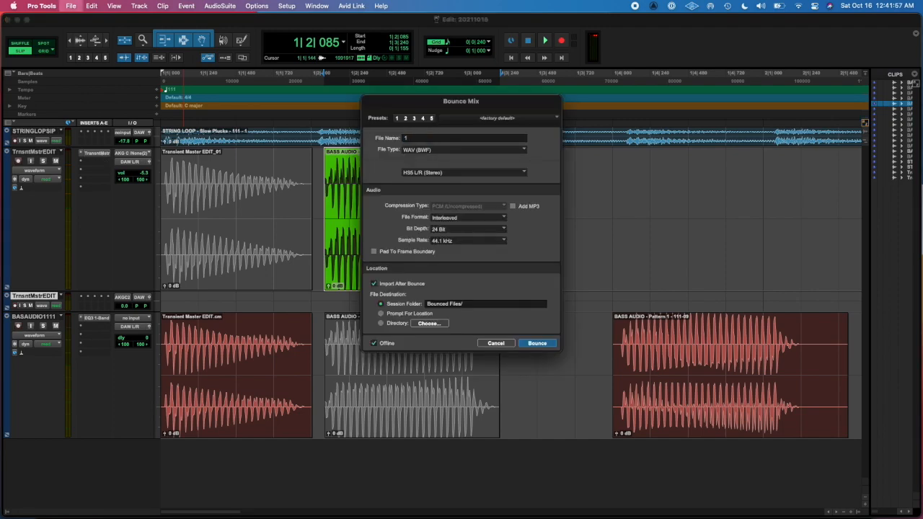
Bounce the mix to 1 2_1.wav in Bounced Files and select it in Wix's upload picker.
{"action": "left_click", "coordinate": [538, 343]}
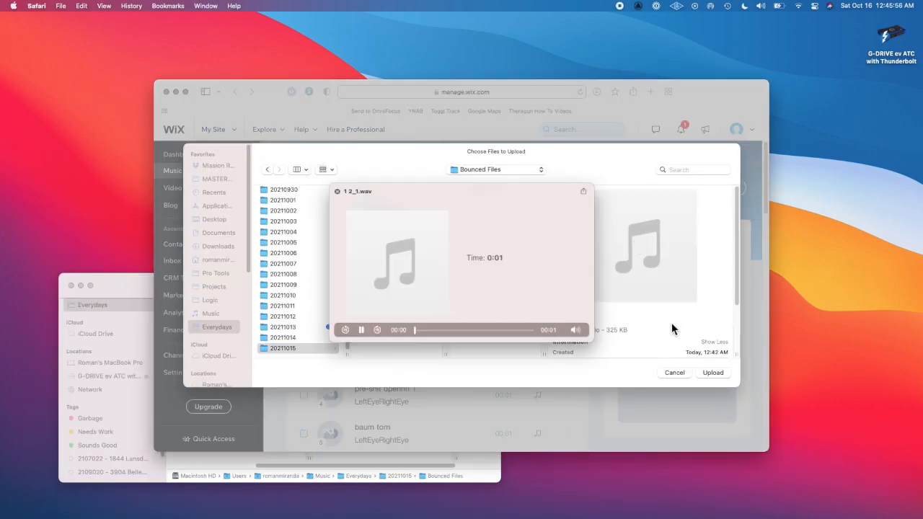
Upload 1 2_1.wav to the Everydays - Season 01 playlist in Wix's Music Library.
{"action": "left_click", "coordinate": [713, 373]}
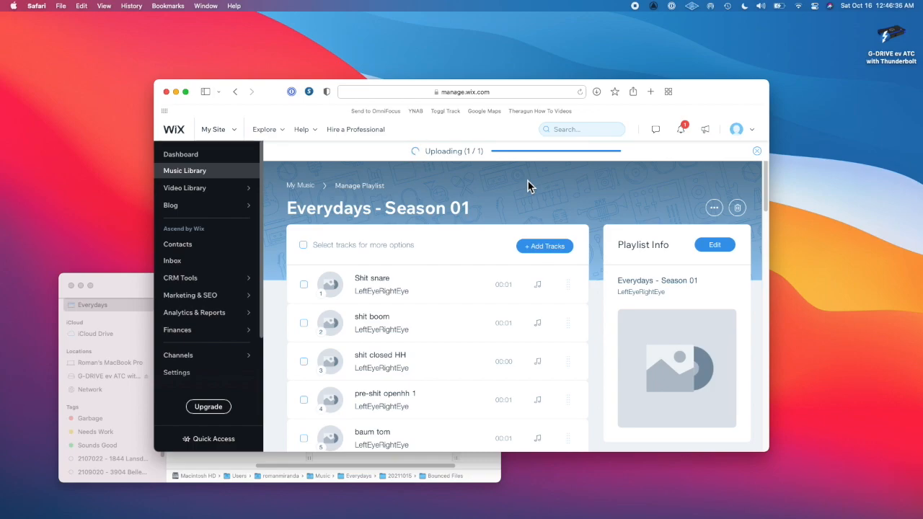
{"action": "mouse_move", "coordinate": [503, 197]}
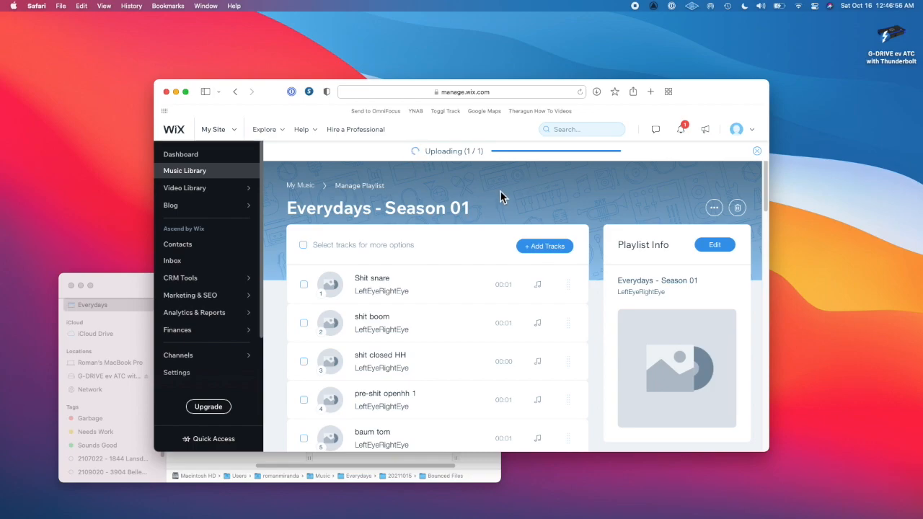